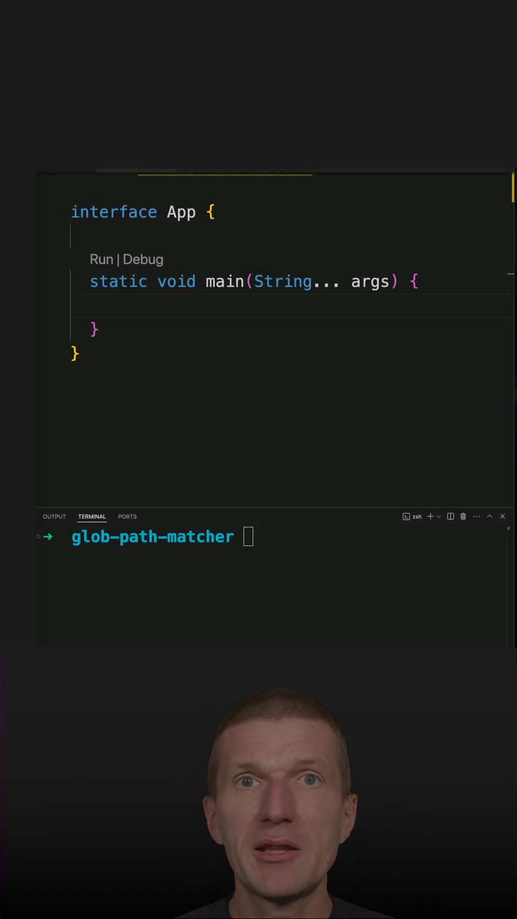
pyautogui.moveTo(150, 281)
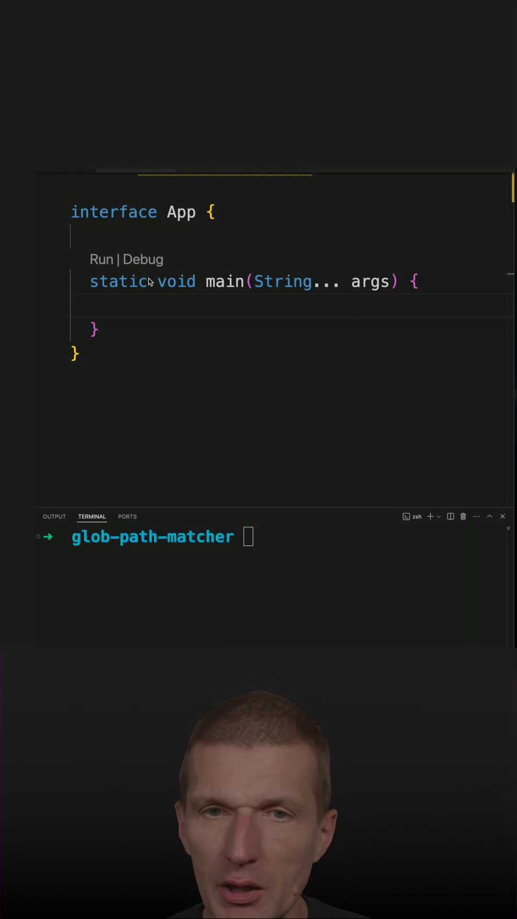
# - Call FileSystems.getDefault() in main and begin assigning it to a variable fs
pyautogui.write('File')
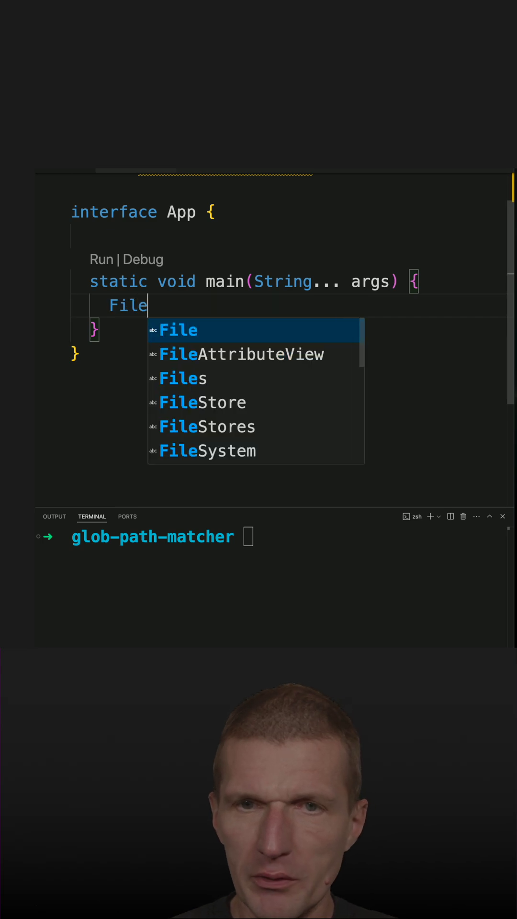
pyautogui.write('Systems.')
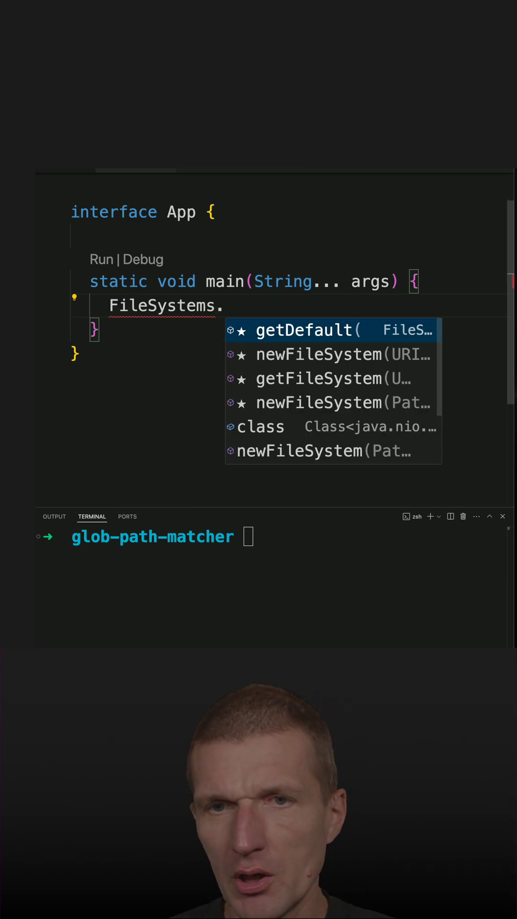
pyautogui.click(304, 330)
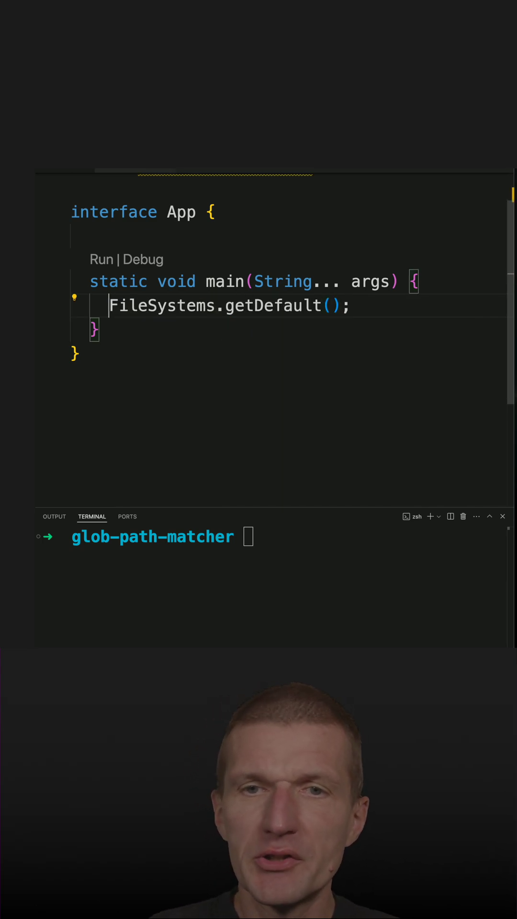
pyautogui.write('var fs')
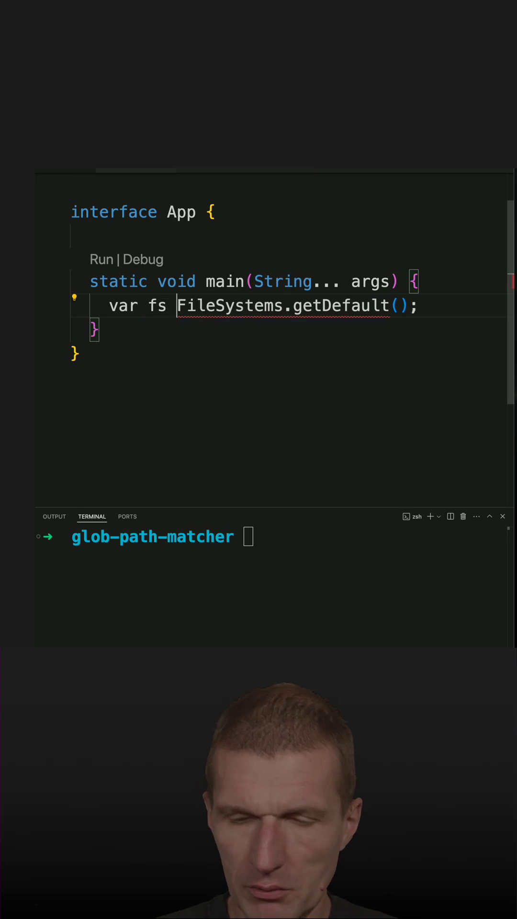
# - Assign fs, call fs.getPathMatcher("glob:*duke") and begin storing the result in var mat
pyautogui.write('f')
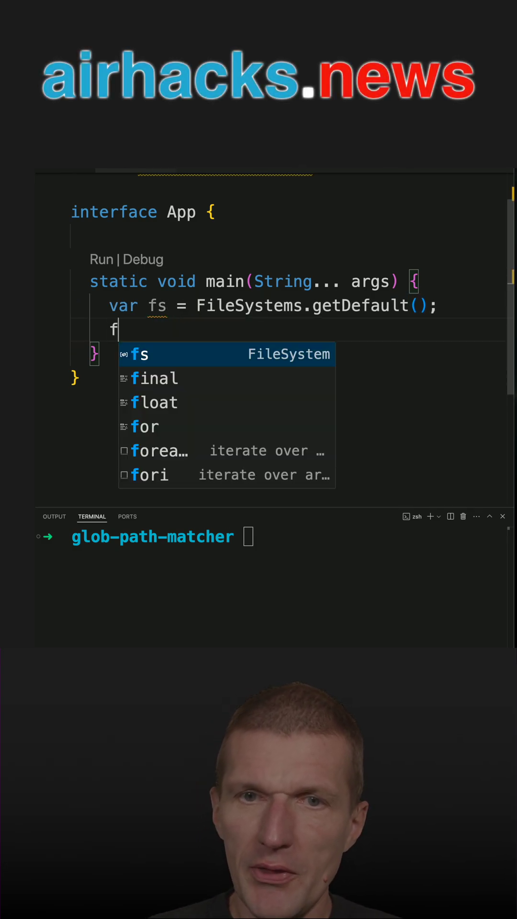
pyautogui.write('s.getPathMatcher(null')
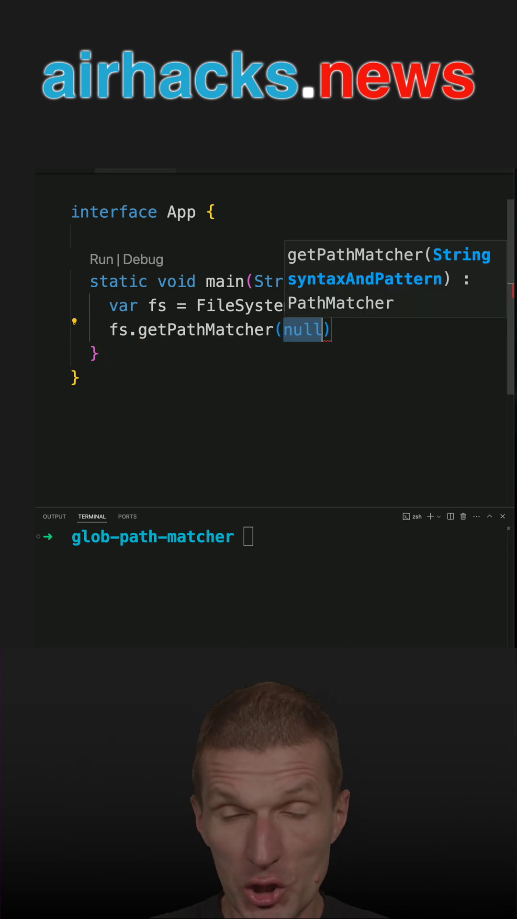
pyautogui.write('"glob"')
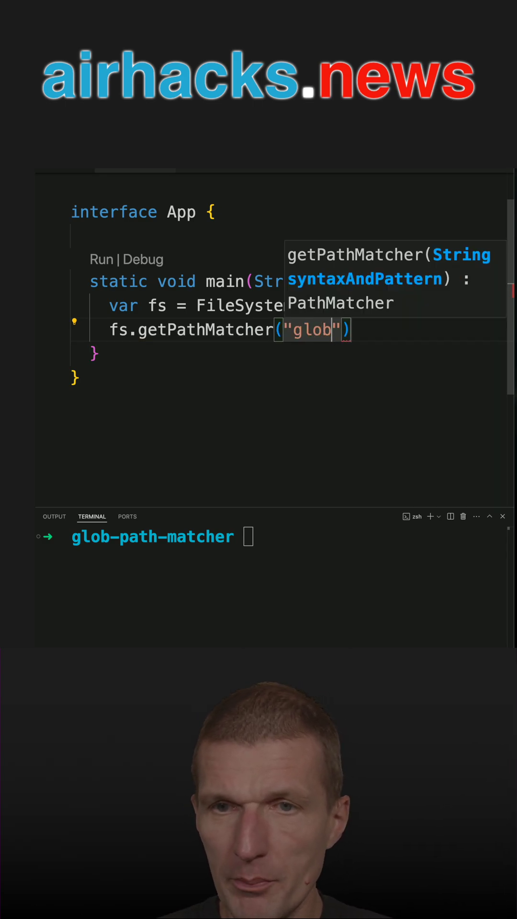
pyautogui.write(':')
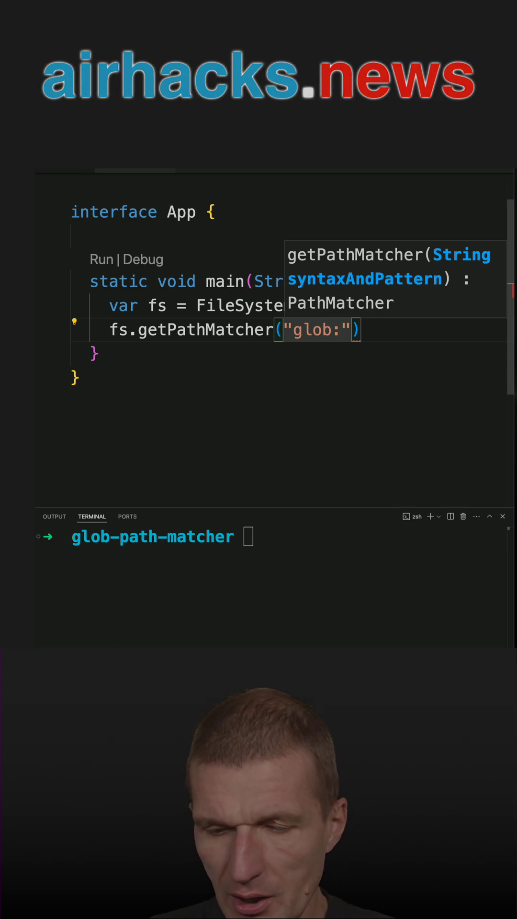
pyautogui.write('*duke')
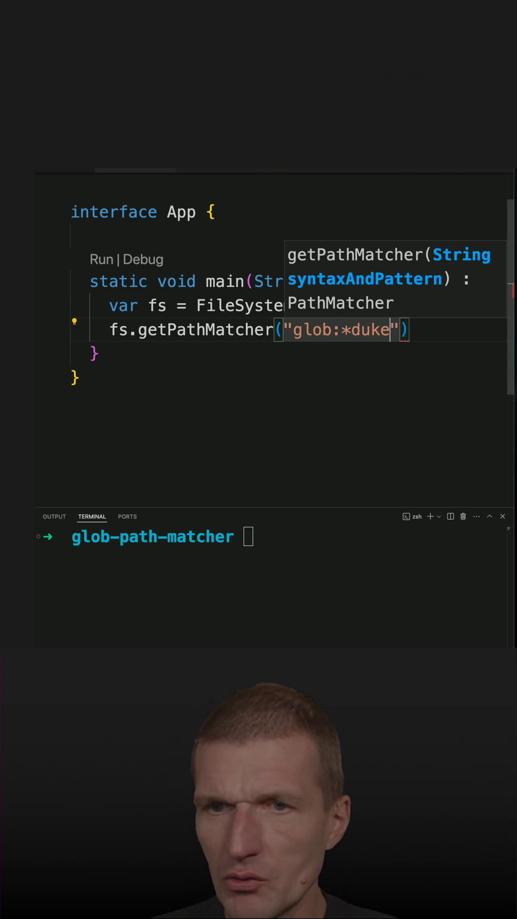
pyautogui.press('Escape')
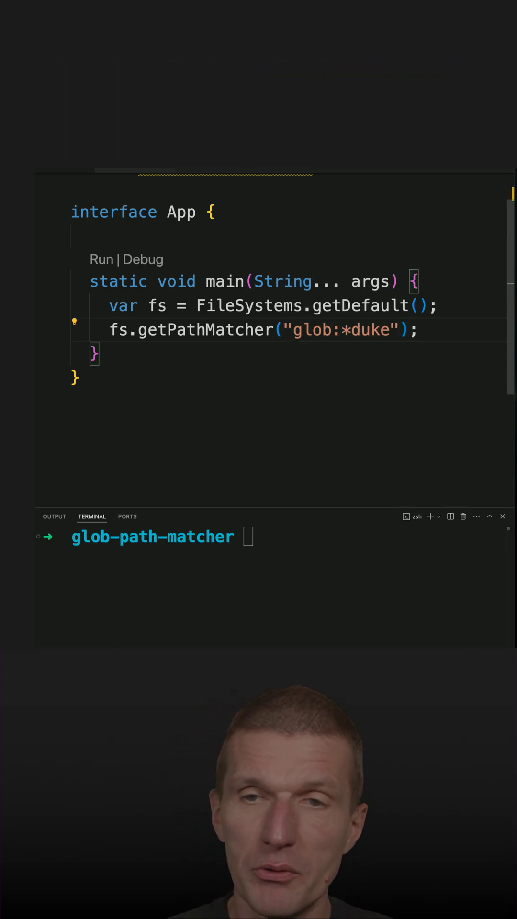
pyautogui.write('var mat')
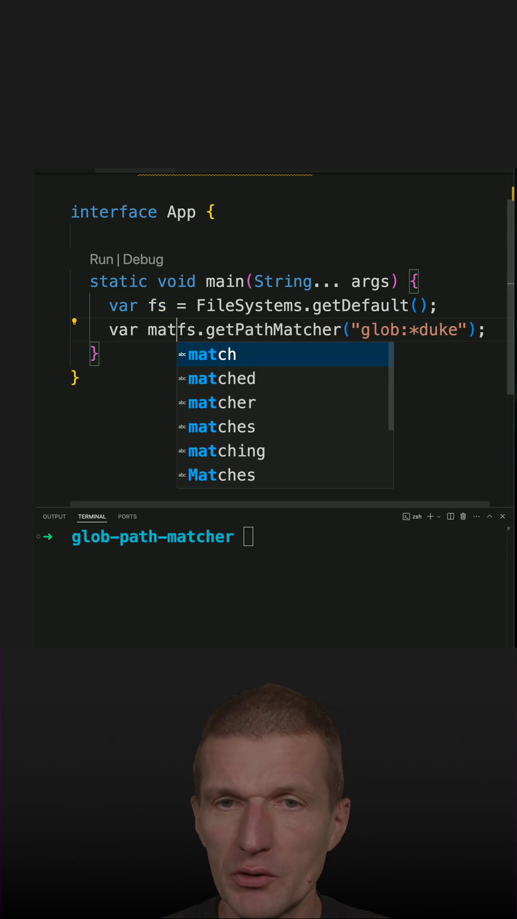
# - Name the variable matcher and print matcher.matches(Path.of("jsduke"))
pyautogui.click(221, 402)
pyautogui.write('System.out.println();')
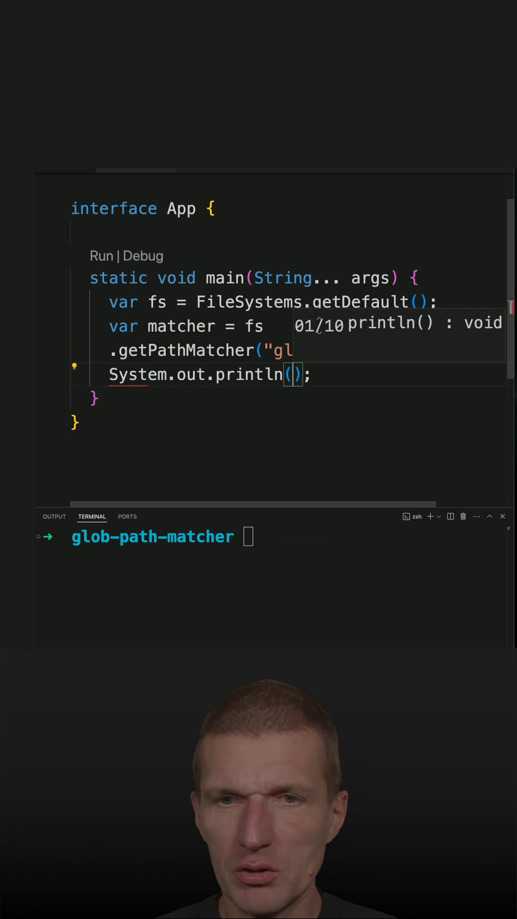
pyautogui.write('matcher.matches("null')
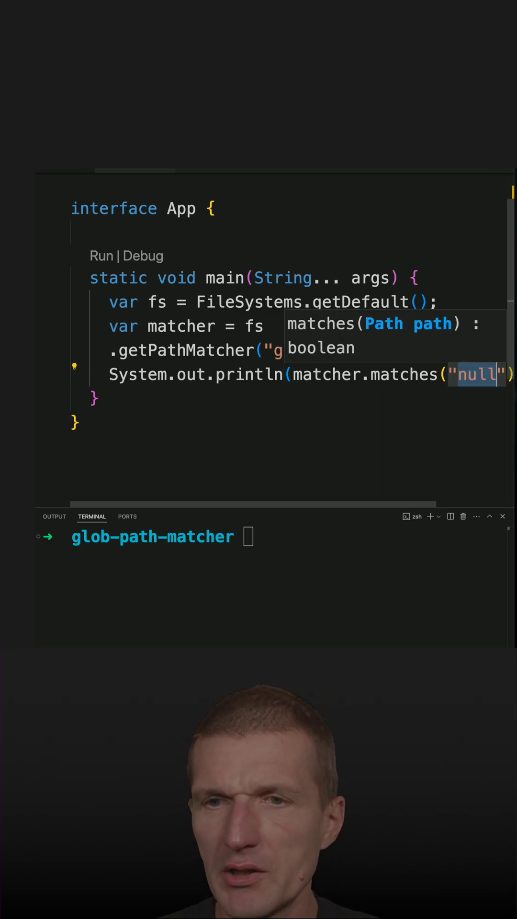
pyautogui.write('js')
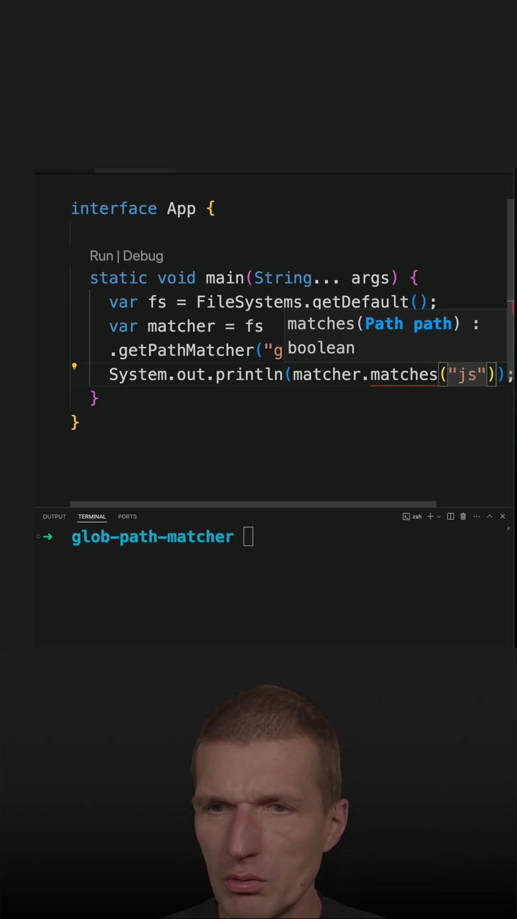
pyautogui.write('duke')
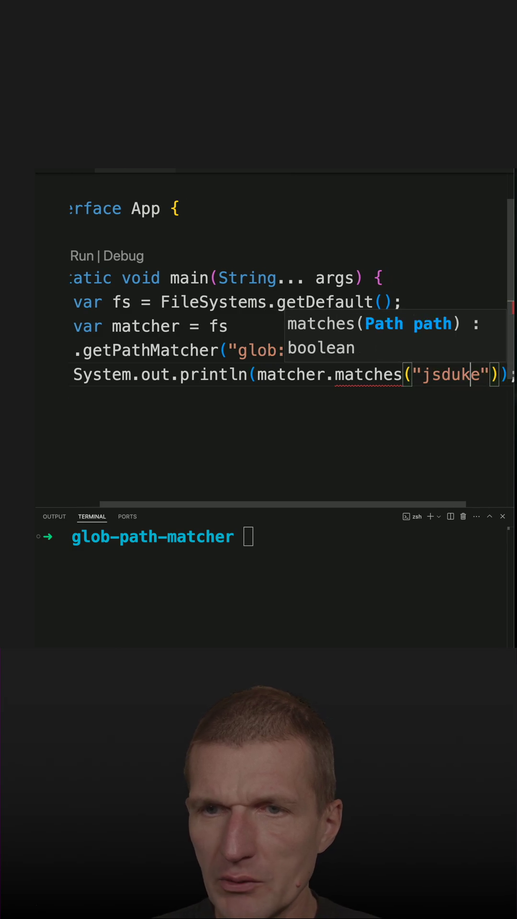
pyautogui.write('Path.of(')
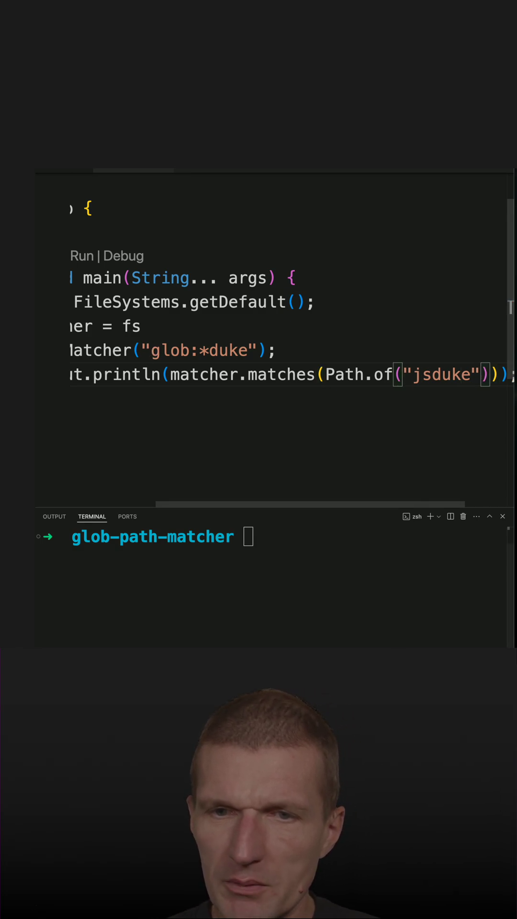
# - Run java app.java in the terminal, which prints true for jsduke
pyautogui.write('java')
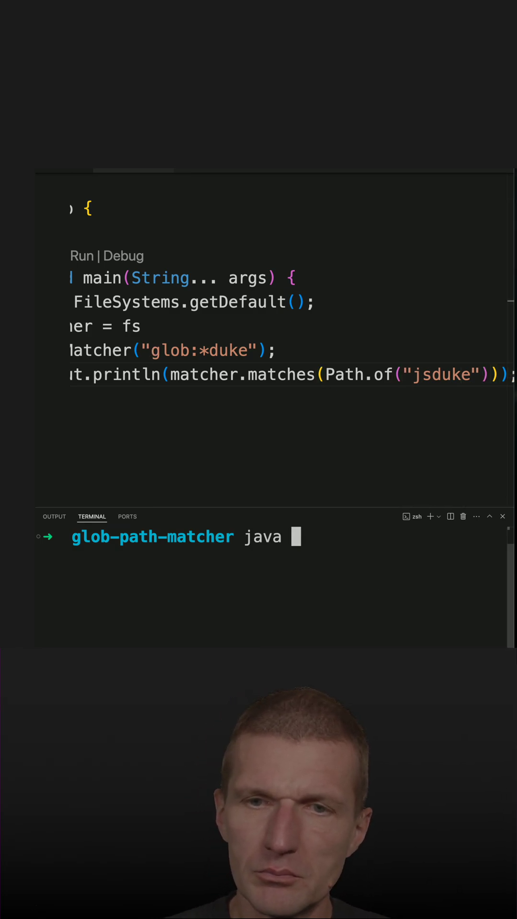
pyautogui.press('Return')
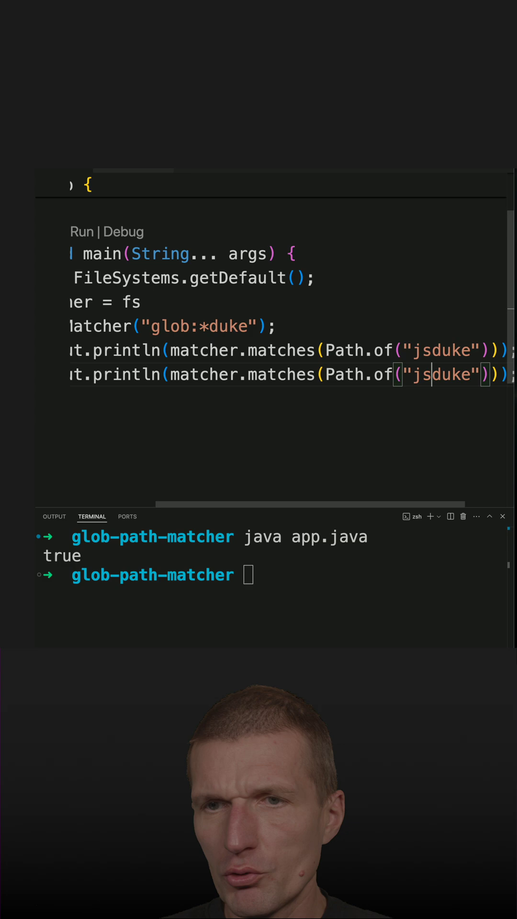
# - Add test lines for jduke and dukes, then rerun java app.java to get true, true, false
pyautogui.press('Backspace')
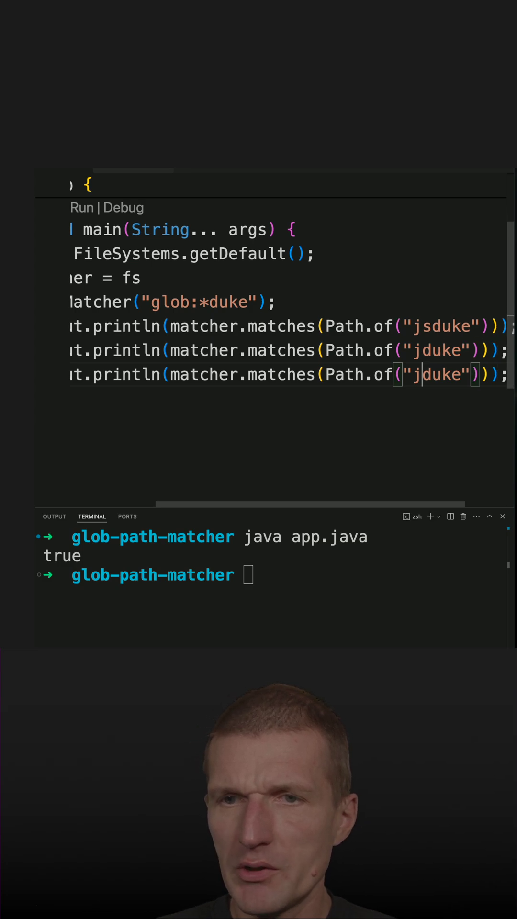
pyautogui.write('dukes')
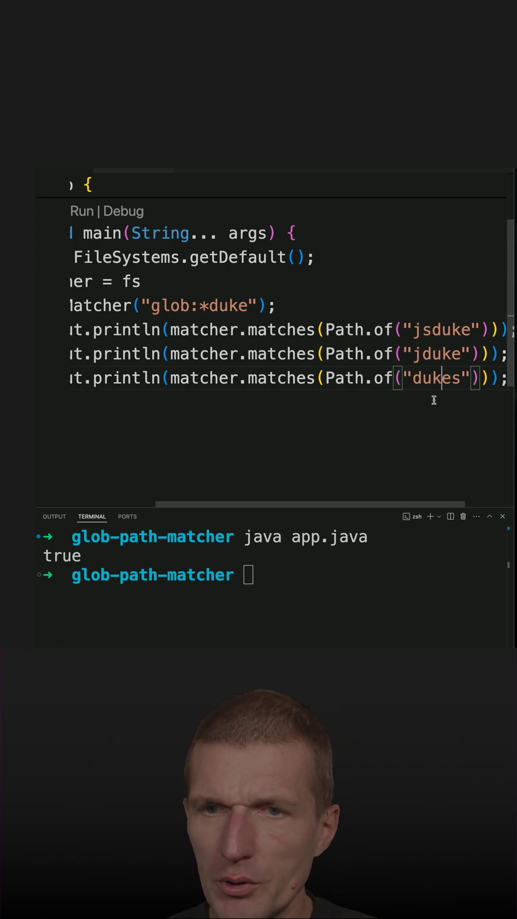
pyautogui.write('java app.java')
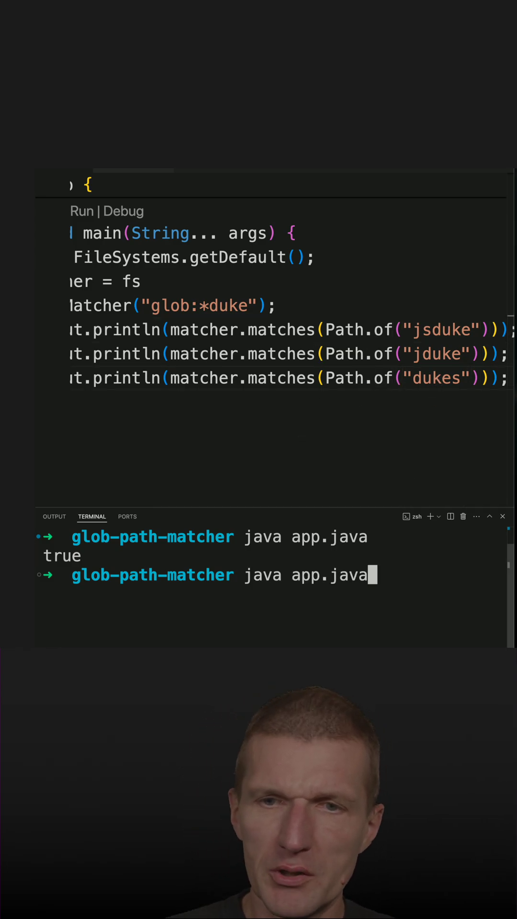
pyautogui.press('Return')
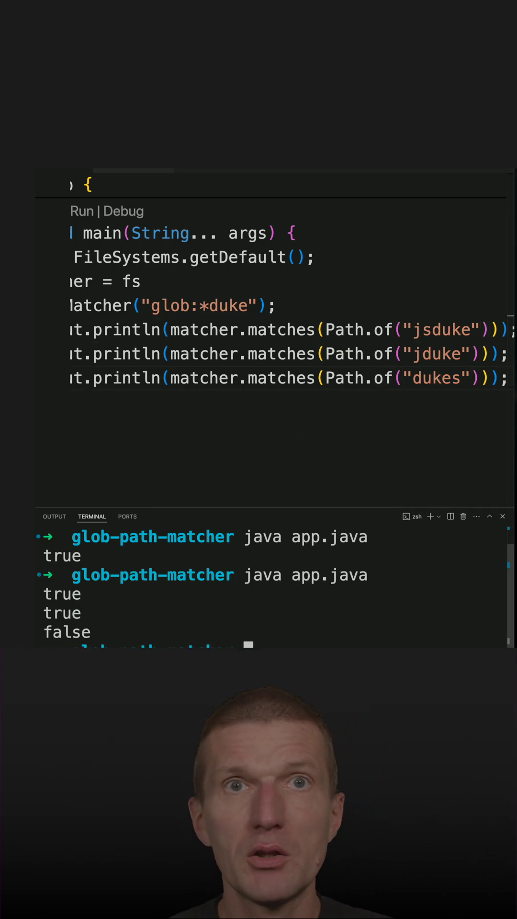